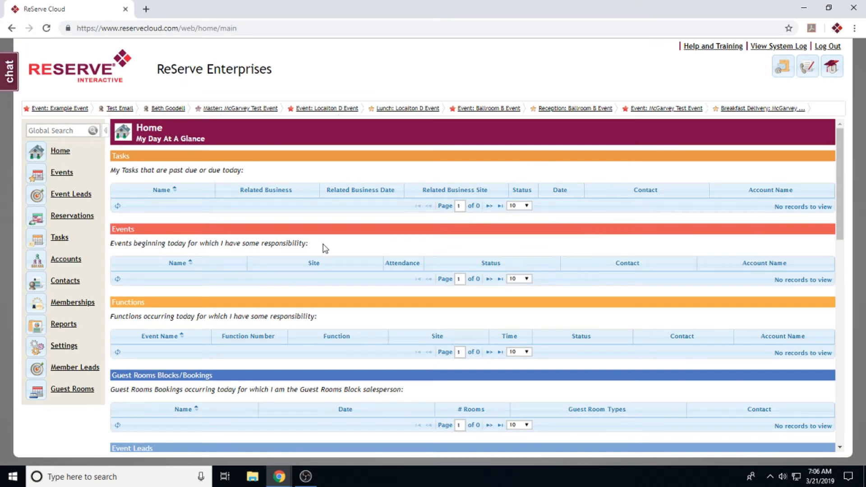
mouse_move(202, 276)
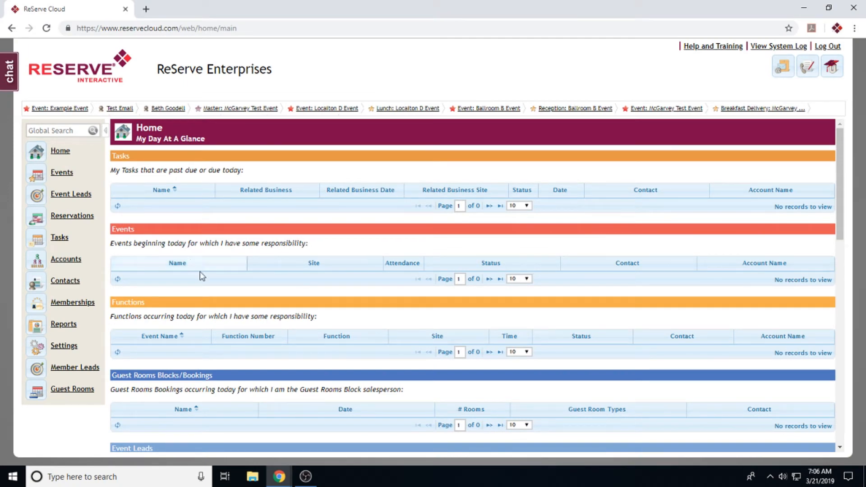
Go from the home dashboard to Settings in the left navigation panel
left_click(64, 345)
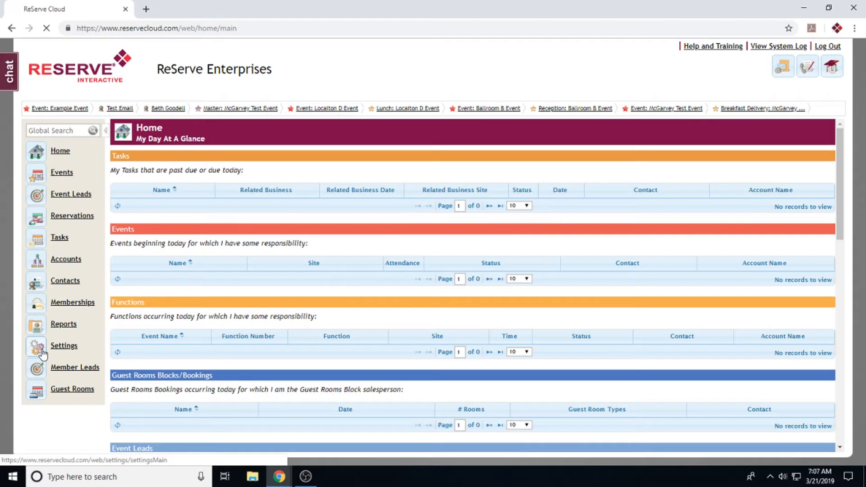
Expand the Users section in Settings and open Manage Users
left_click(63, 345)
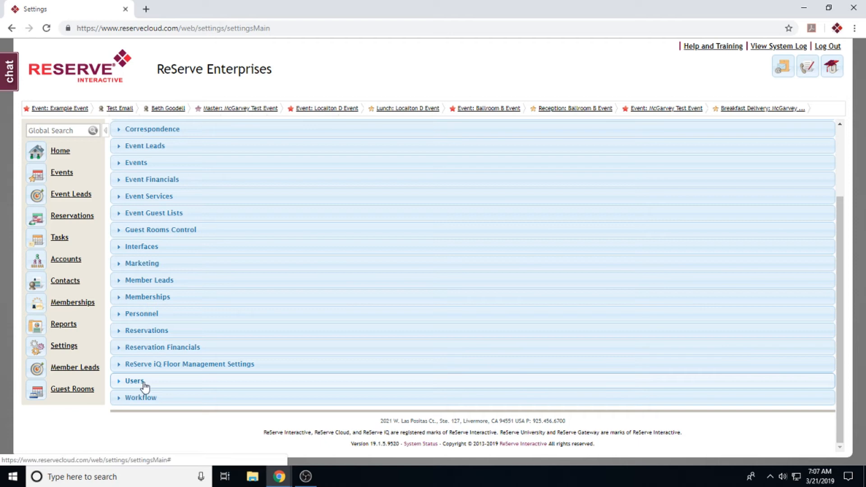
left_click(134, 380)
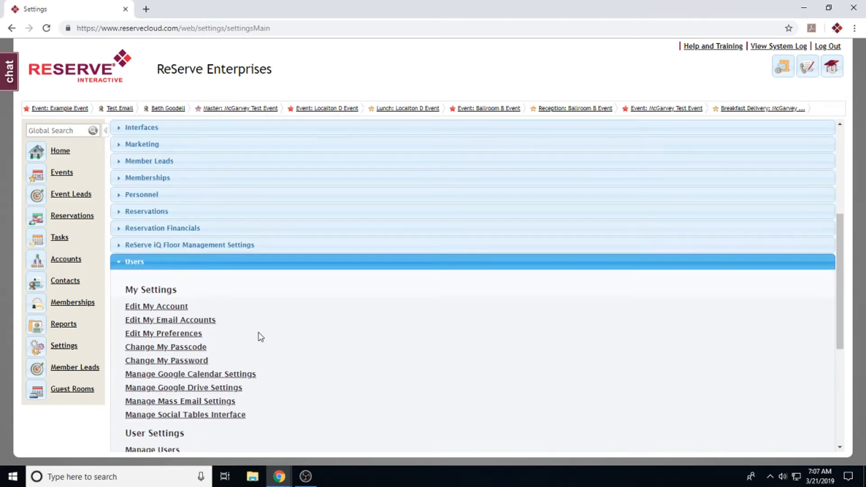
scroll("down", 3)
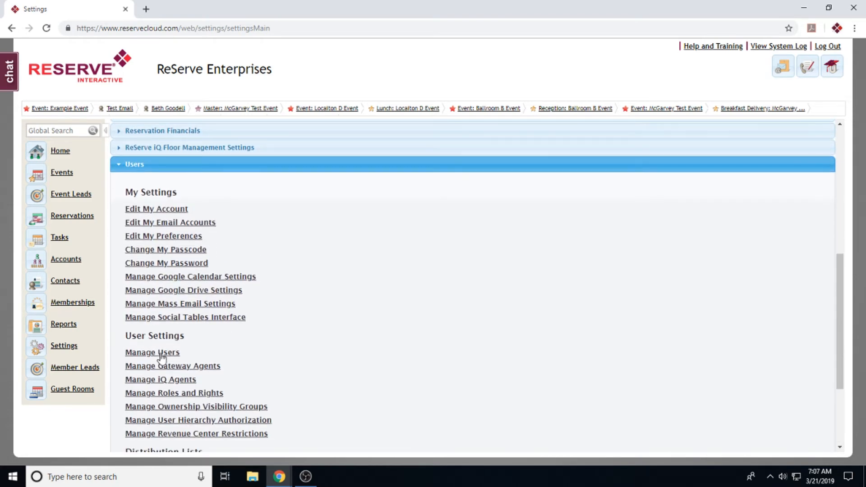
left_click(152, 352)
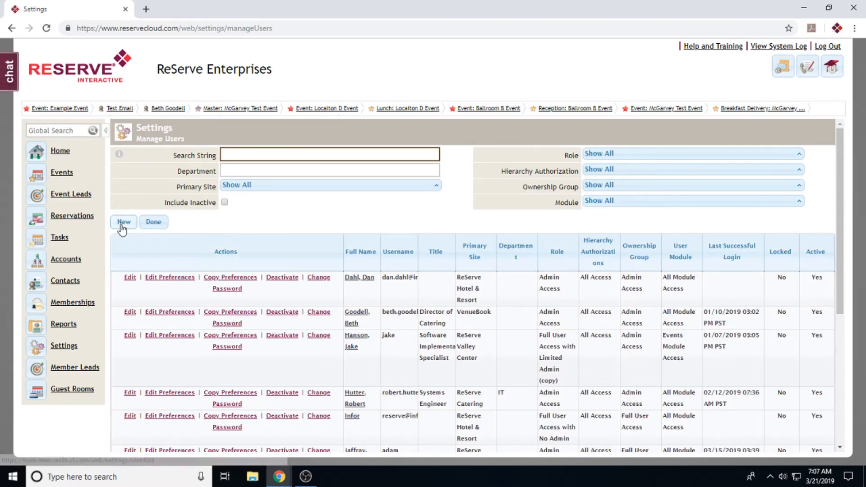
Start a new user and step through the Username, First Name, Last Name and Password fields
left_click(123, 222)
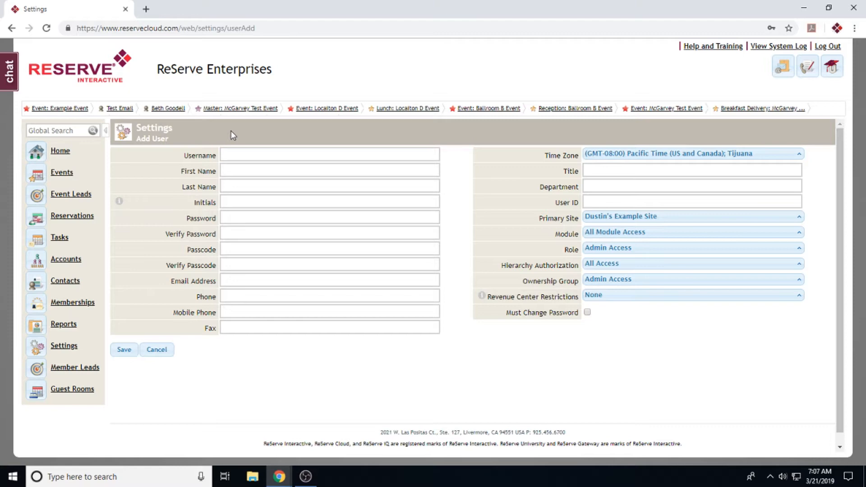
left_click(329, 154)
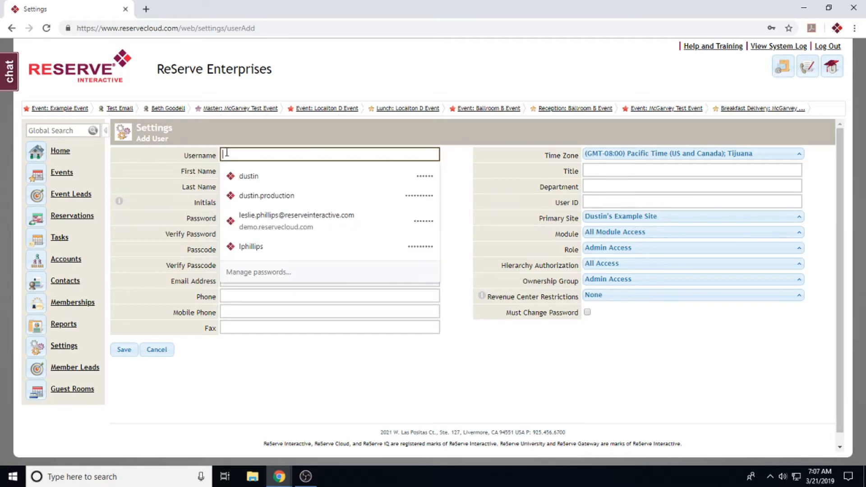
left_click(329, 170)
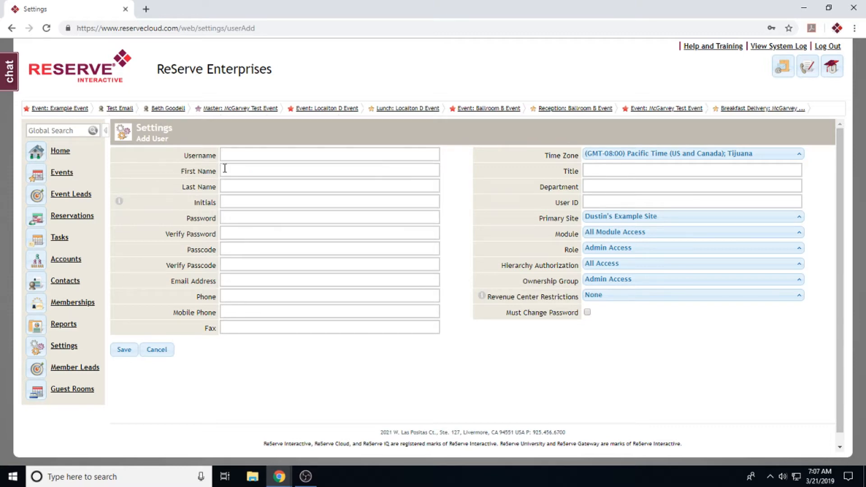
left_click(329, 186)
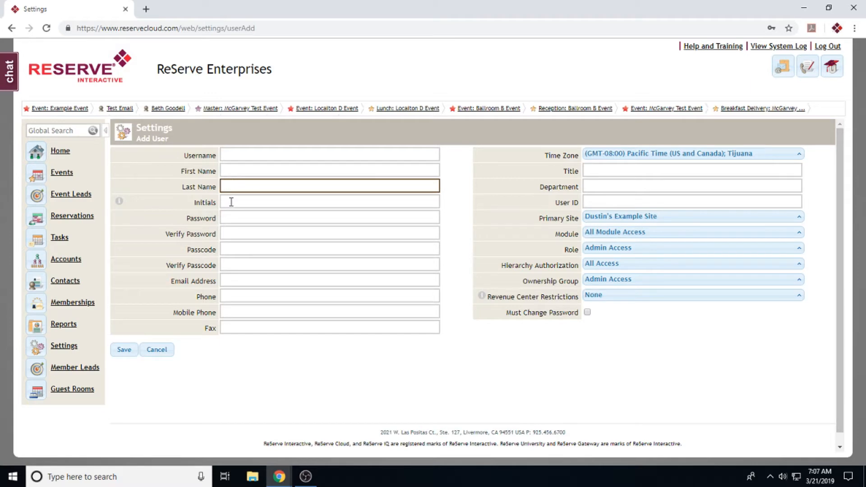
left_click(330, 217)
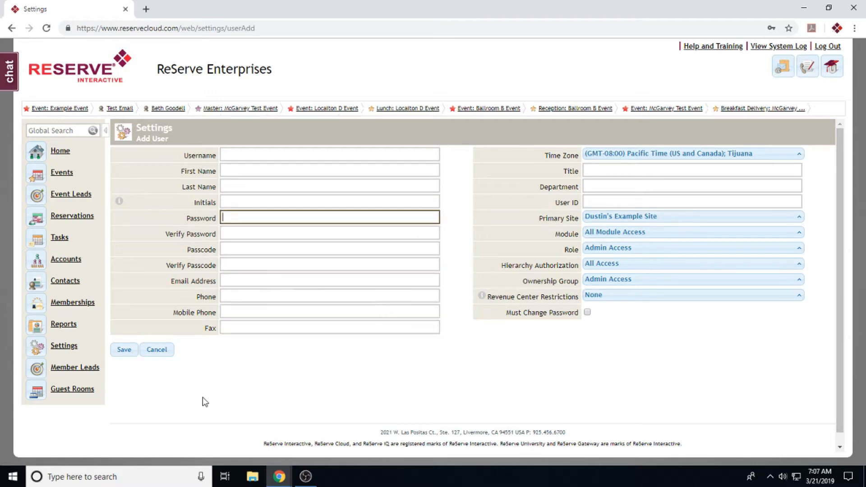
left_click(329, 154)
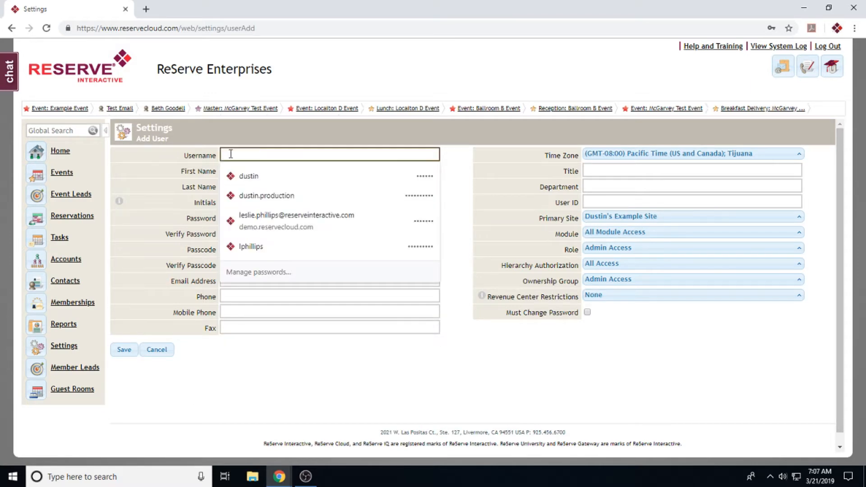
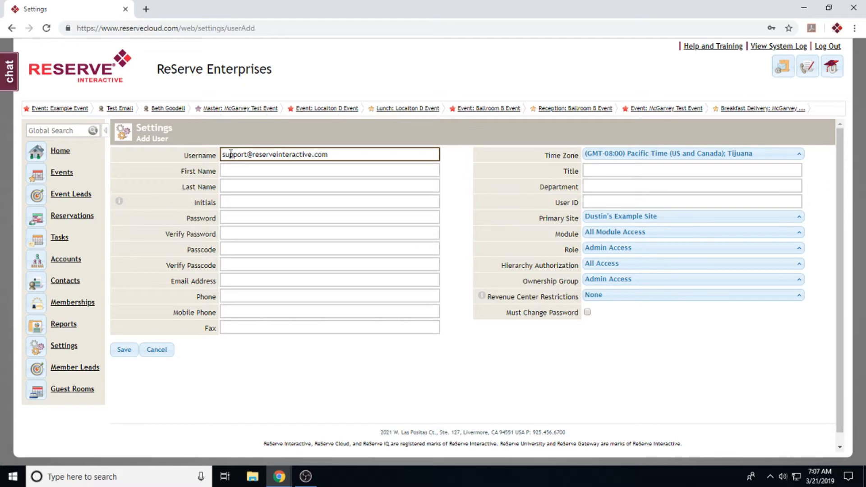
left_click(329, 170)
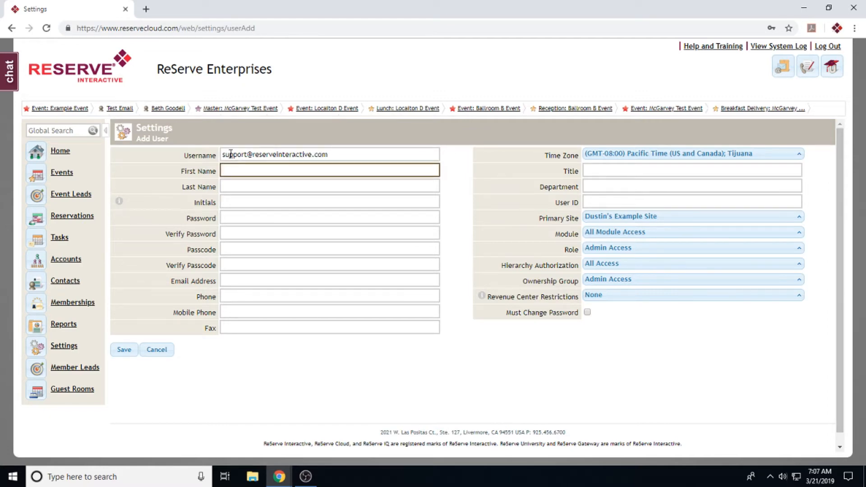
type("Doe")
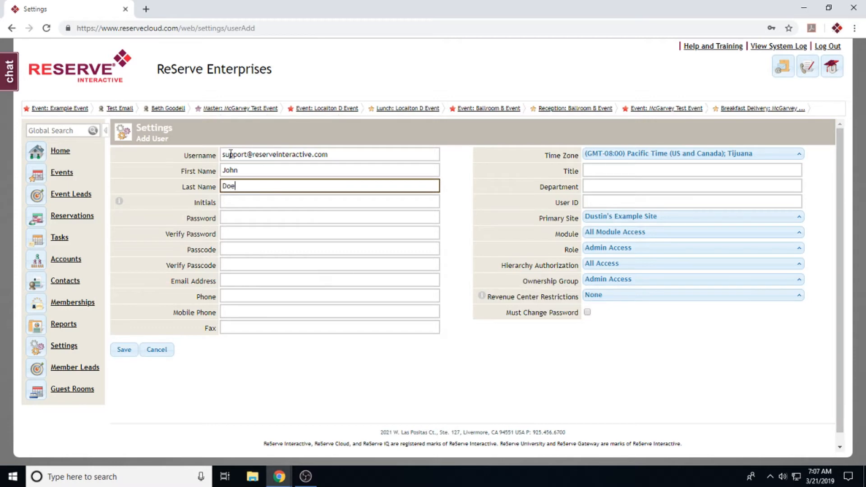
left_click(329, 218)
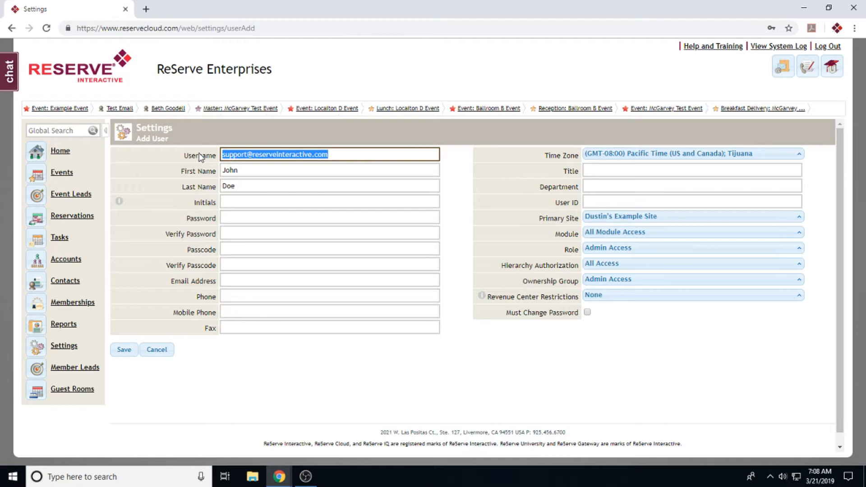
Enter the new user's password and confirm it in Verify Password
left_click(330, 217)
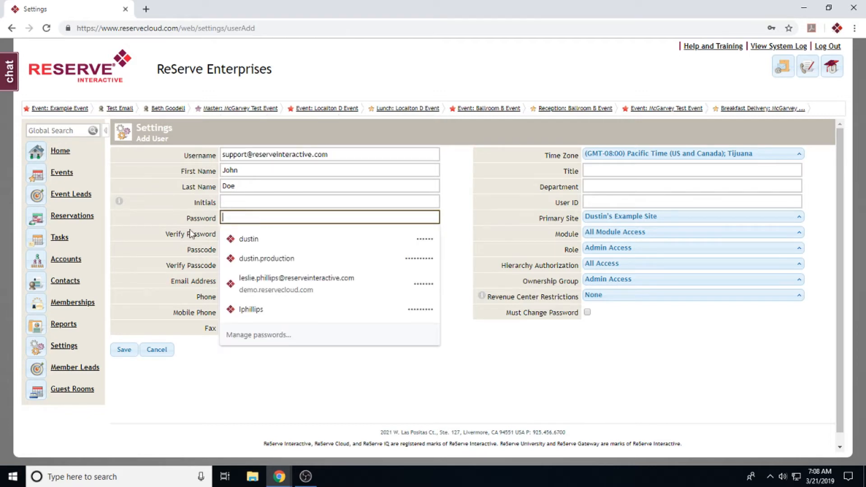
left_click(249, 239)
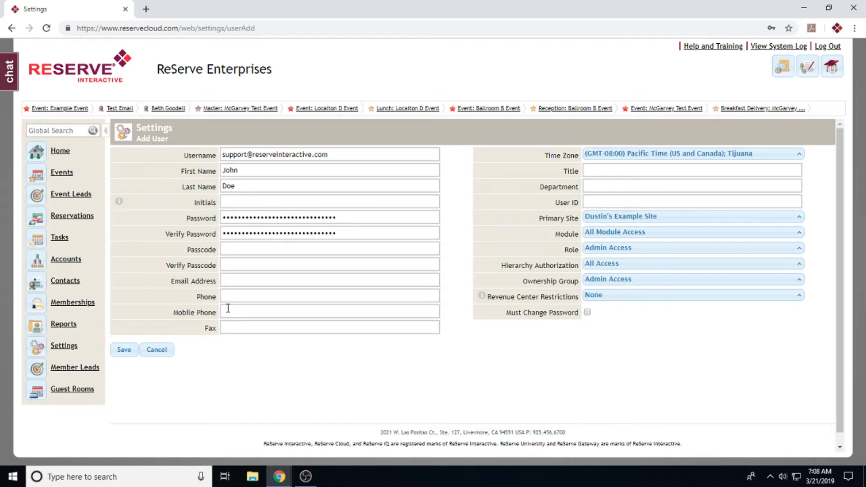
mouse_move(209, 255)
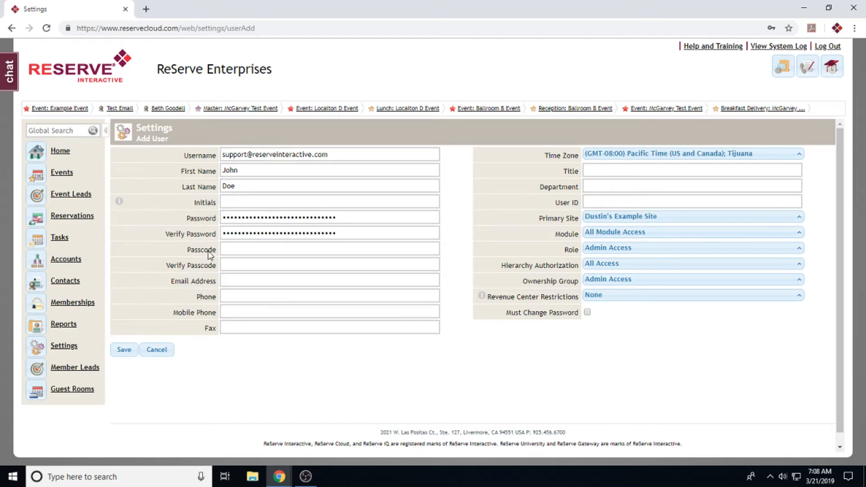
left_click(329, 249)
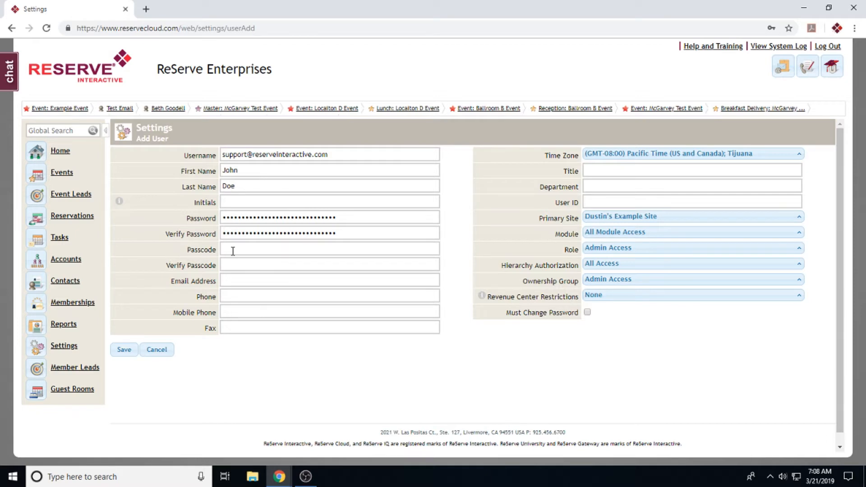
mouse_move(193, 254)
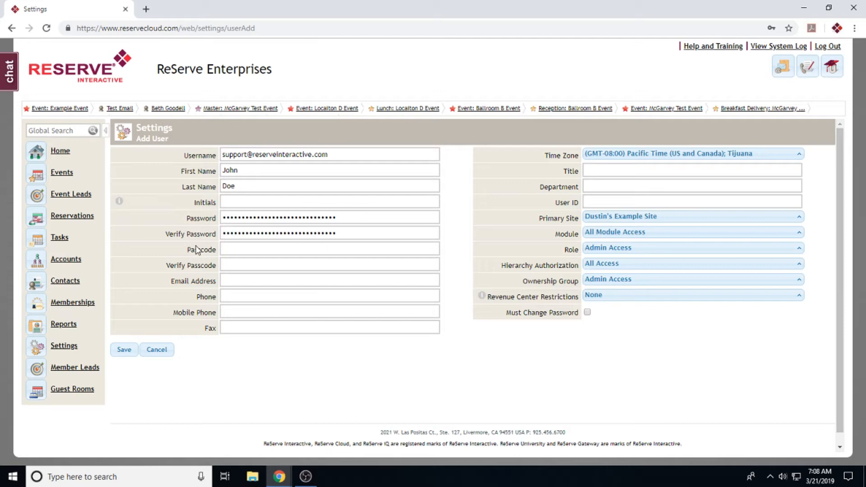
mouse_move(208, 281)
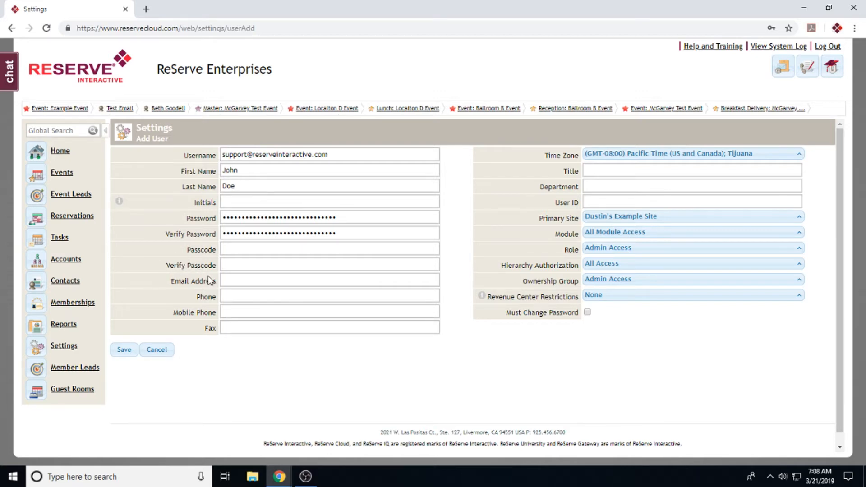
left_click(329, 280)
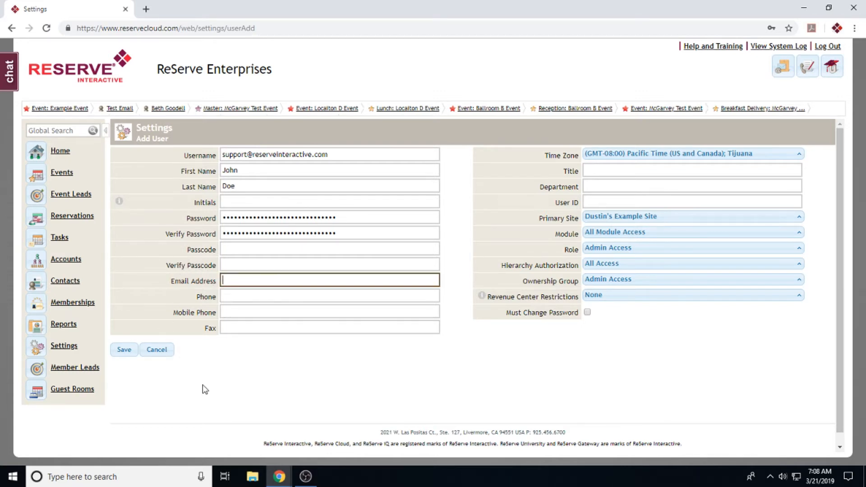
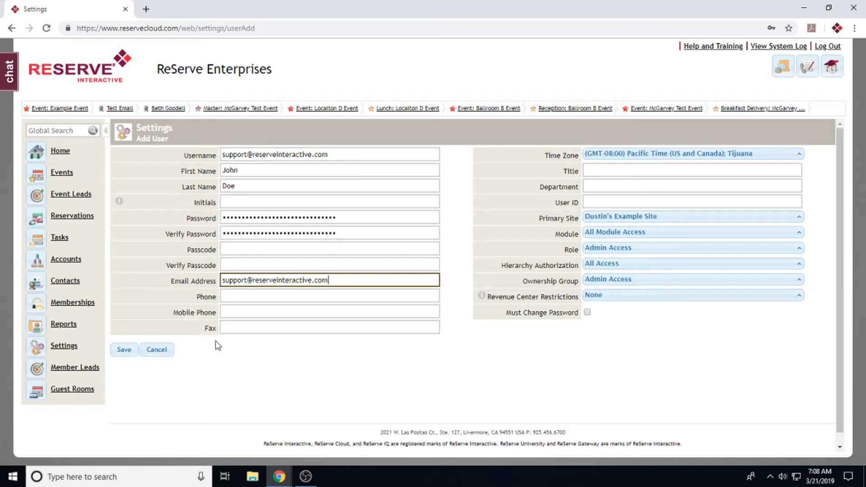
left_click(329, 297)
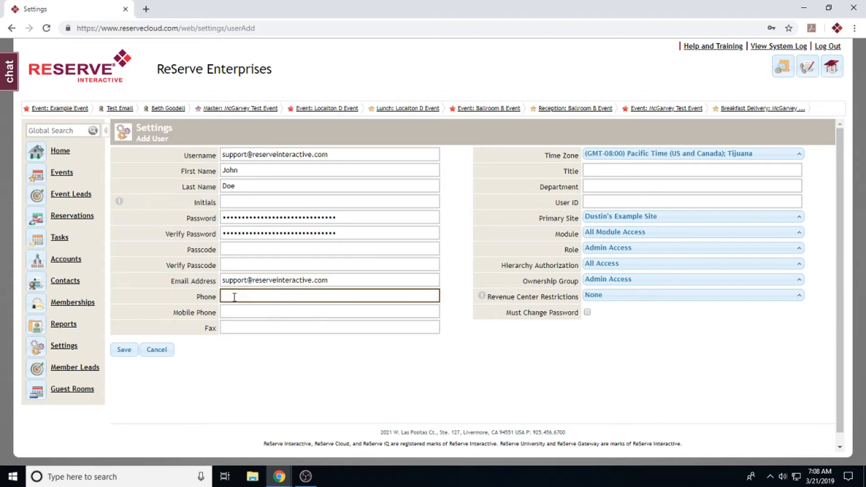
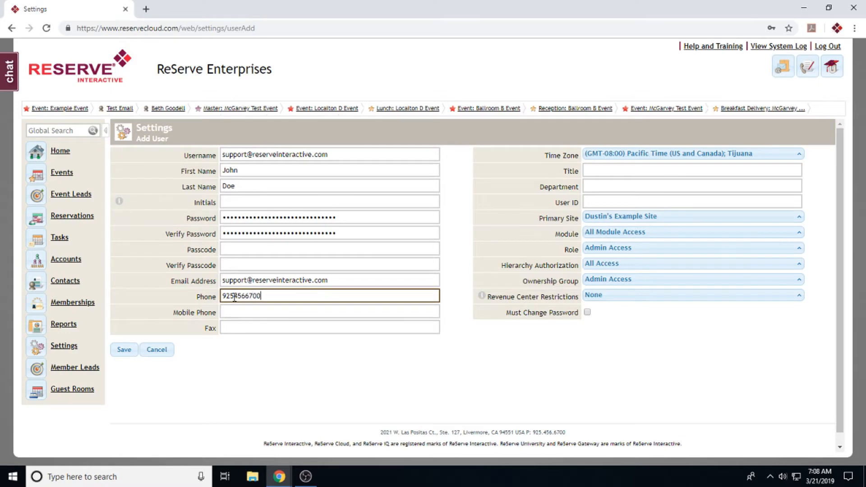
left_click(329, 312)
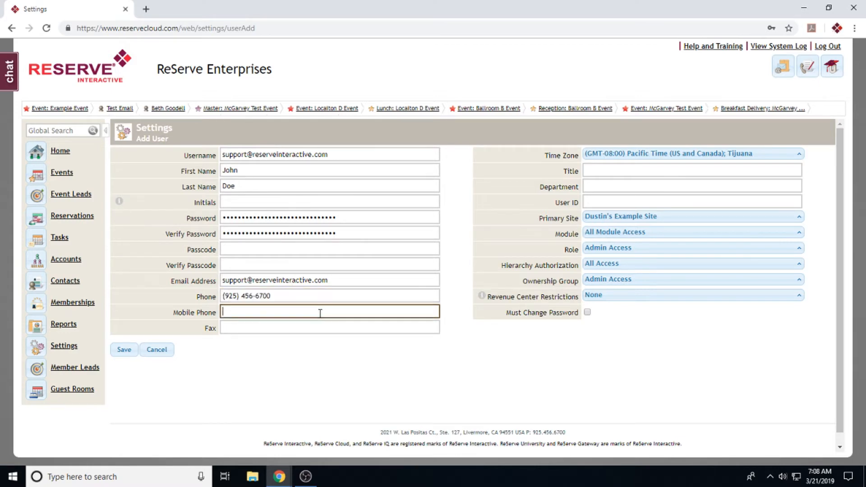
left_click(329, 327)
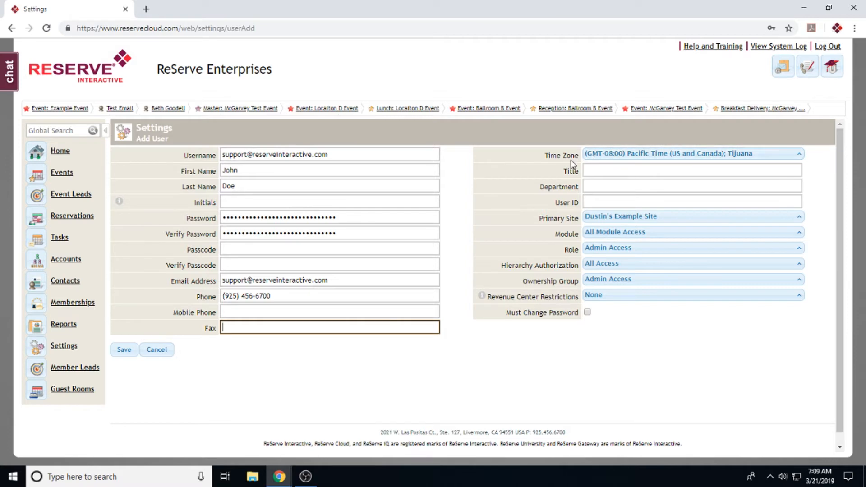
mouse_move(584, 180)
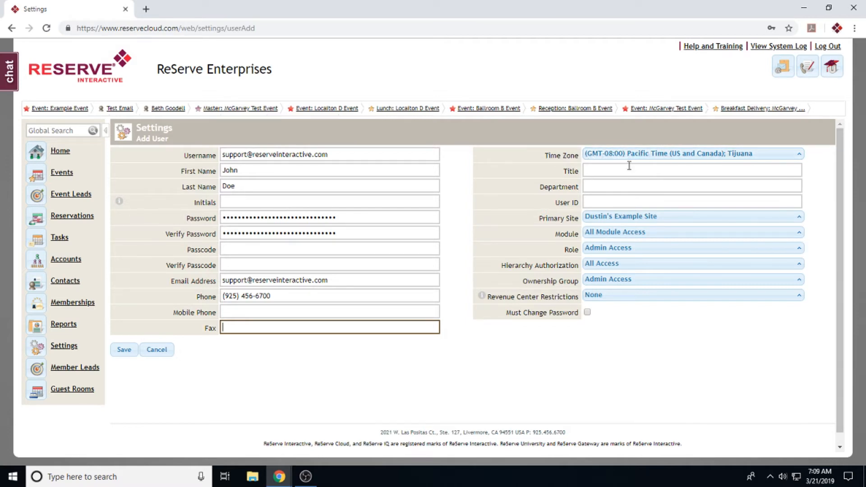
Leave title, department and user ID blank and pick ReServe Catering as primary site
left_click(691, 170)
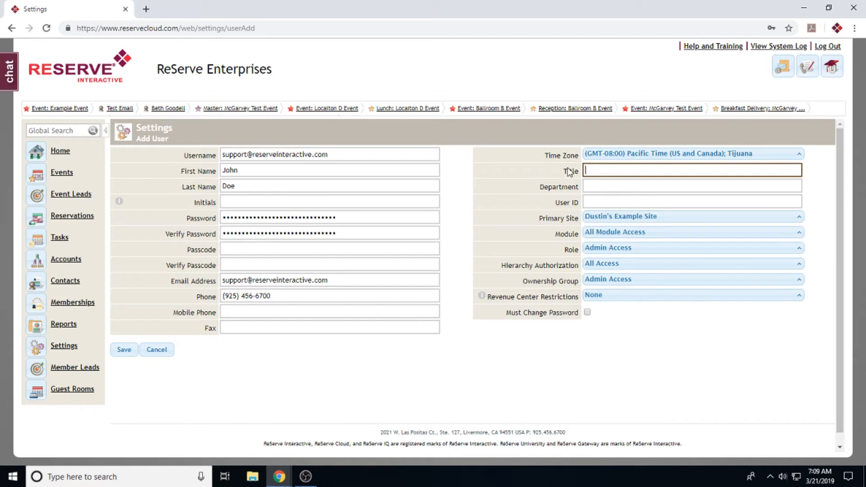
left_click(691, 186)
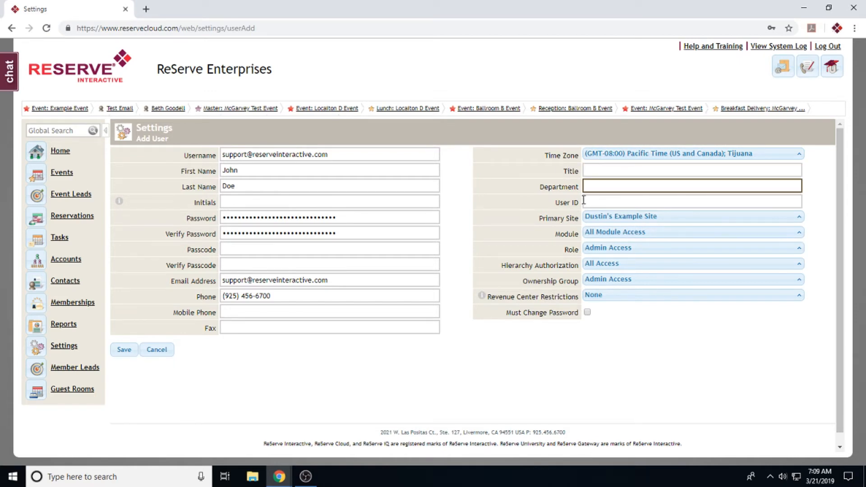
left_click(691, 202)
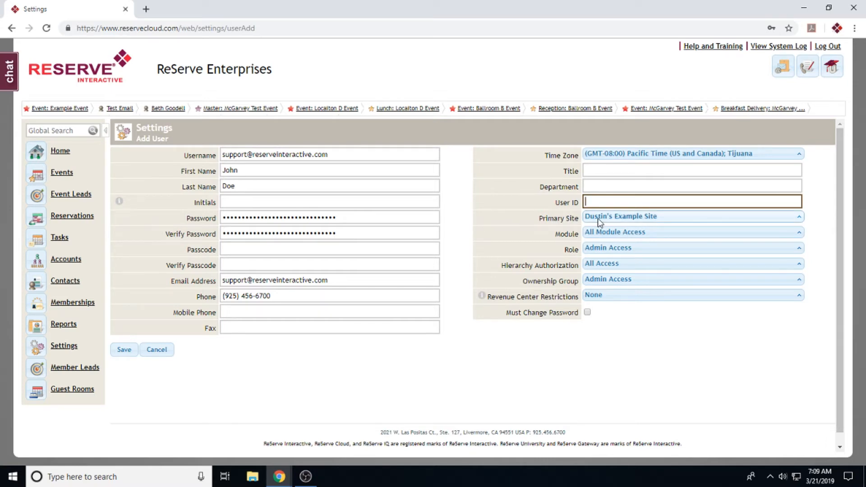
left_click(691, 216)
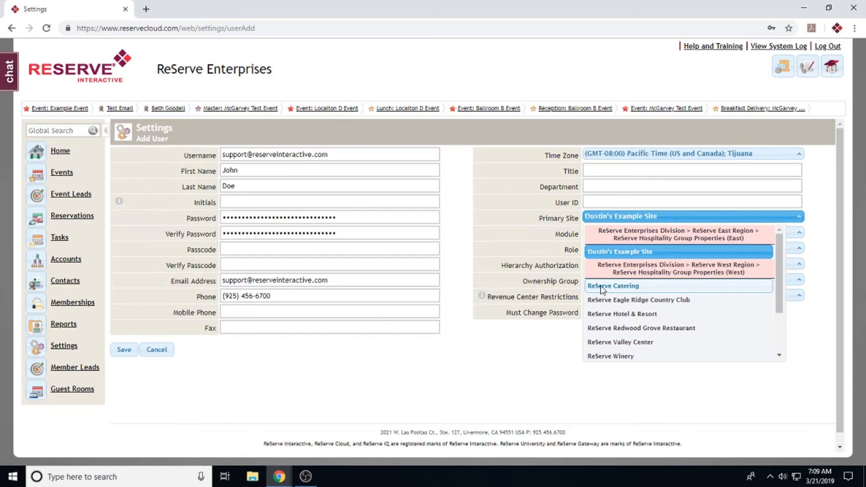
left_click(613, 286)
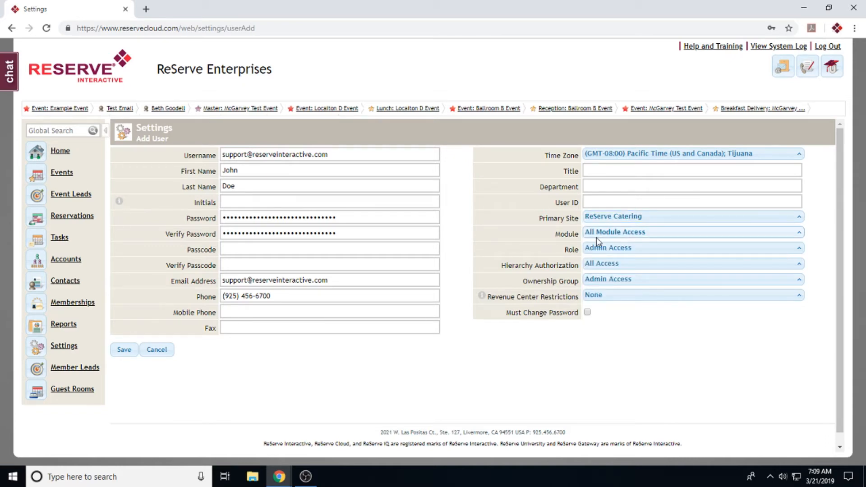
mouse_move(612, 242)
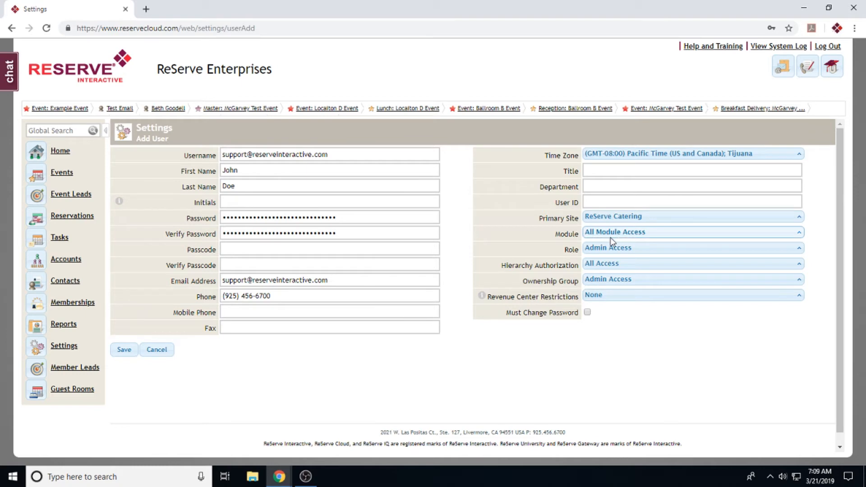
Choose Events Module Access in the Module dropdown
left_click(690, 231)
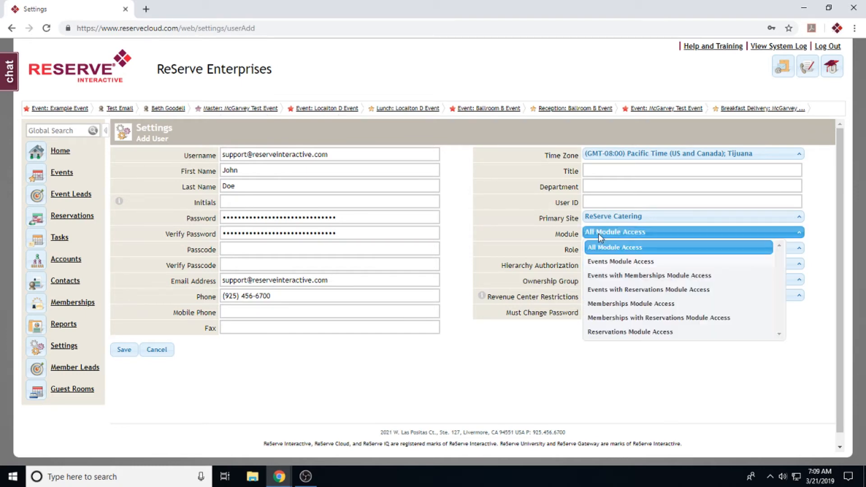
mouse_move(620, 261)
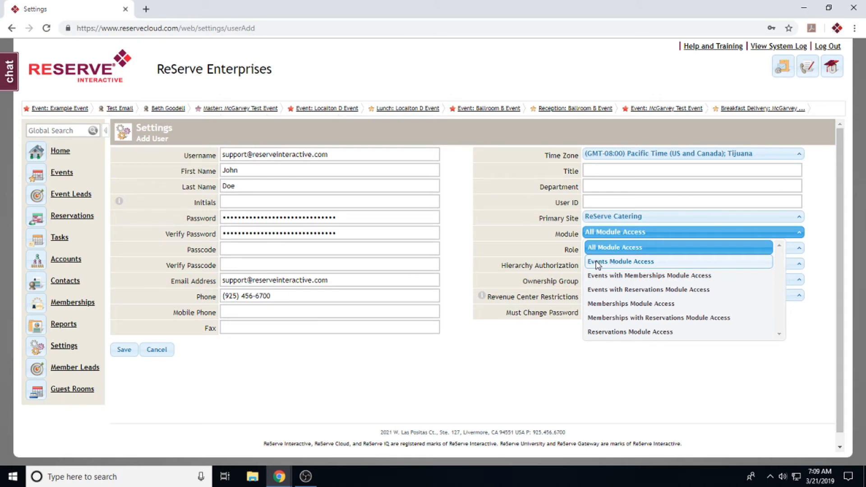
left_click(621, 261)
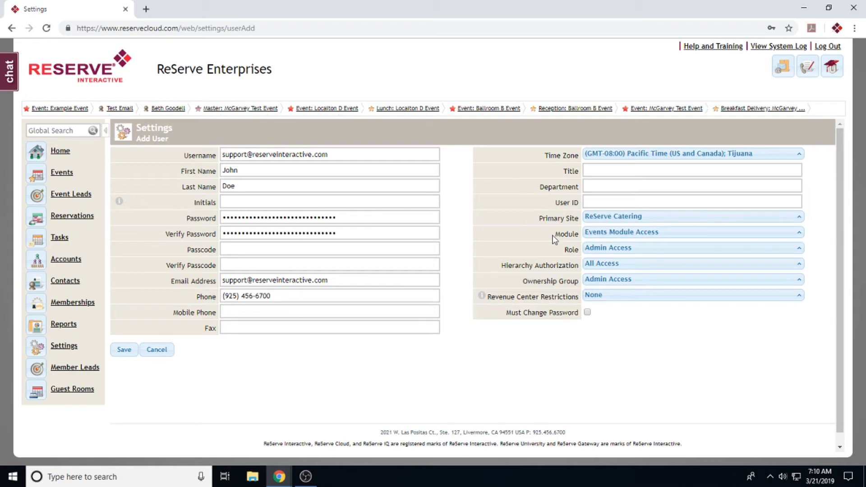
mouse_move(564, 239)
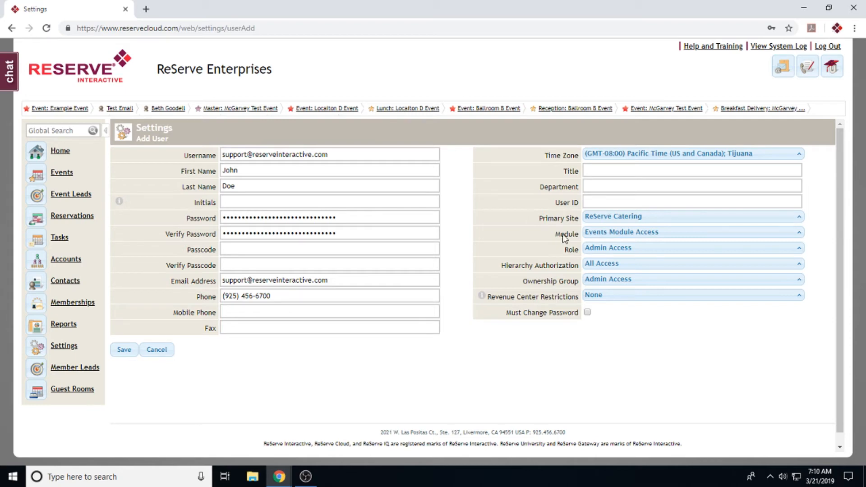
left_click(691, 232)
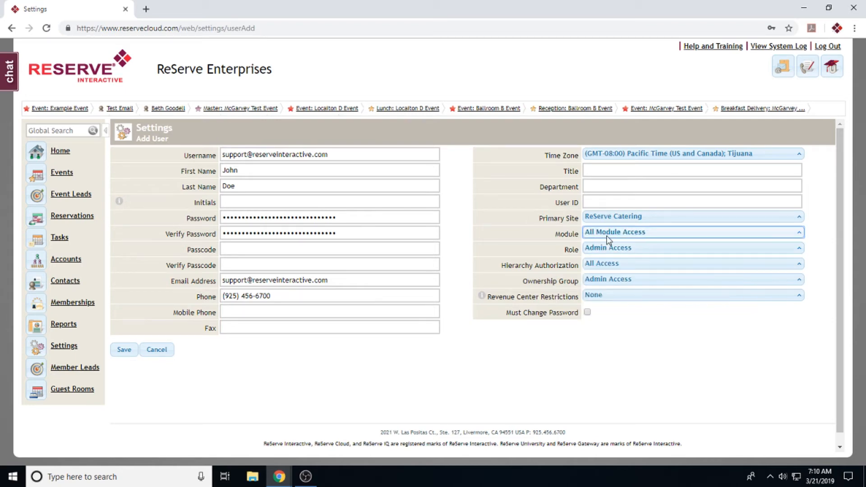
left_click(691, 232)
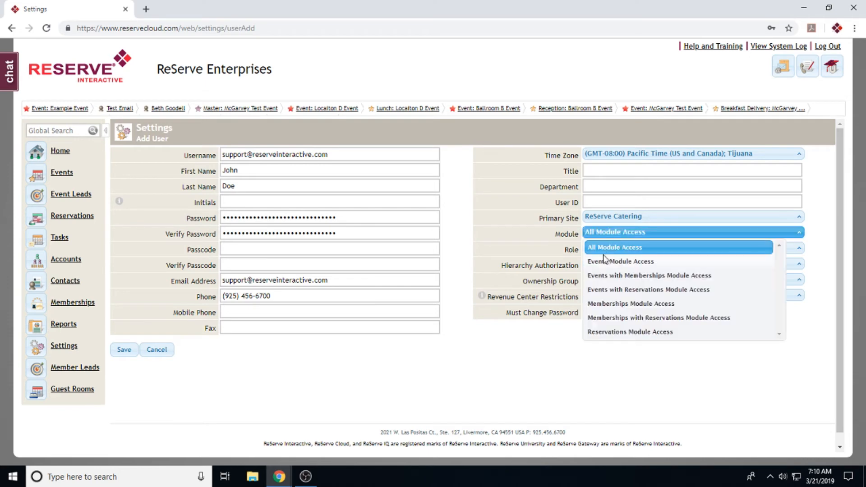
mouse_move(620, 261)
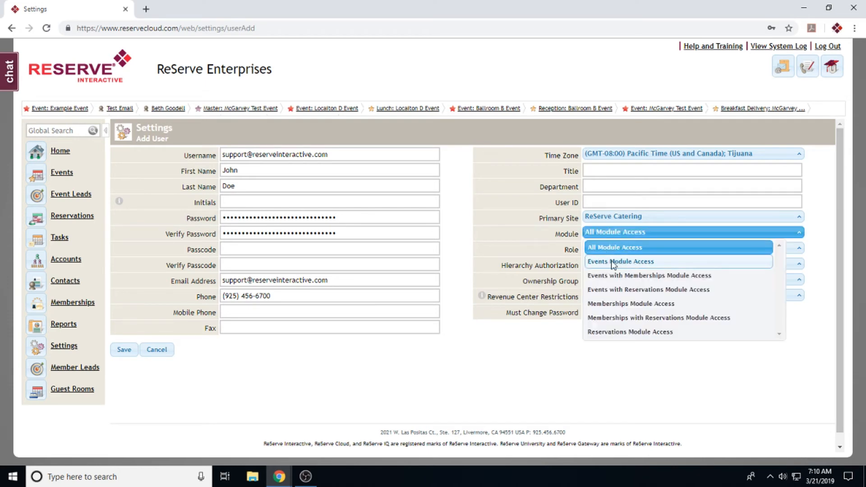
left_click(620, 261)
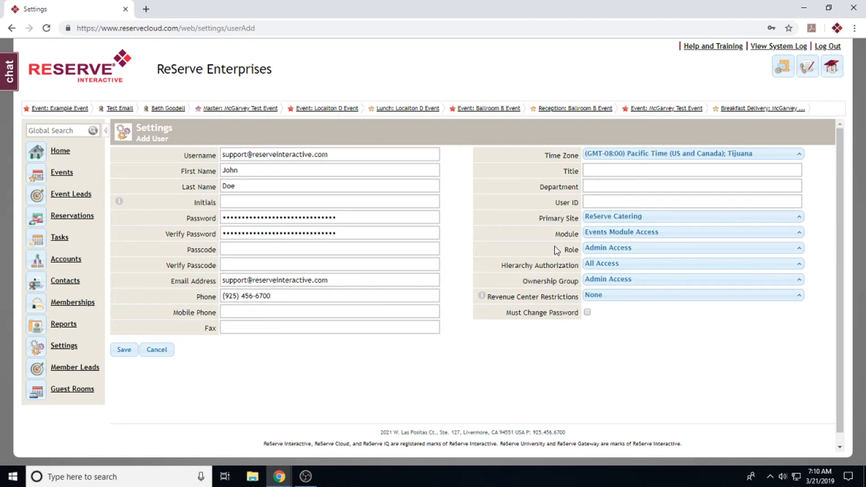
mouse_move(584, 255)
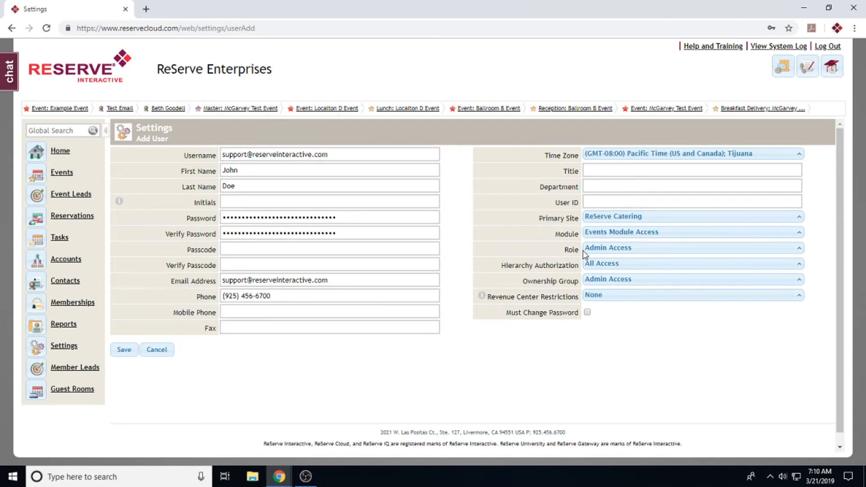
Pick Full User Access with Limited Admin from the Role dropdown
left_click(691, 248)
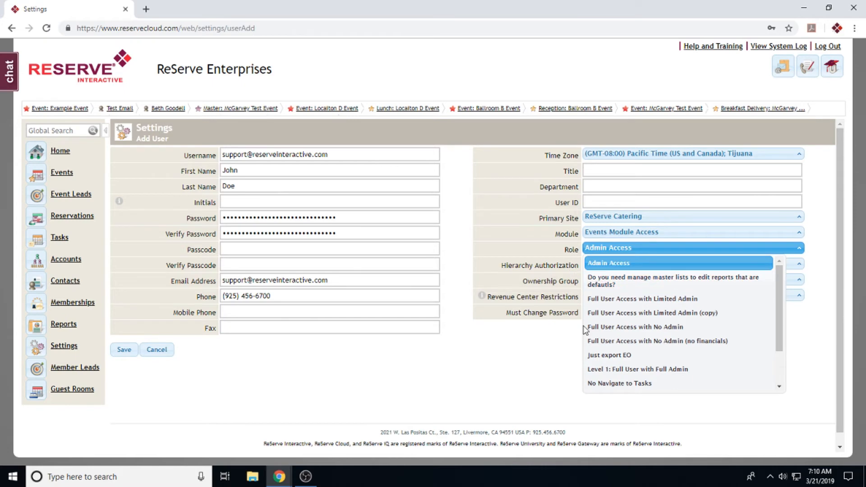
scroll("down", 3)
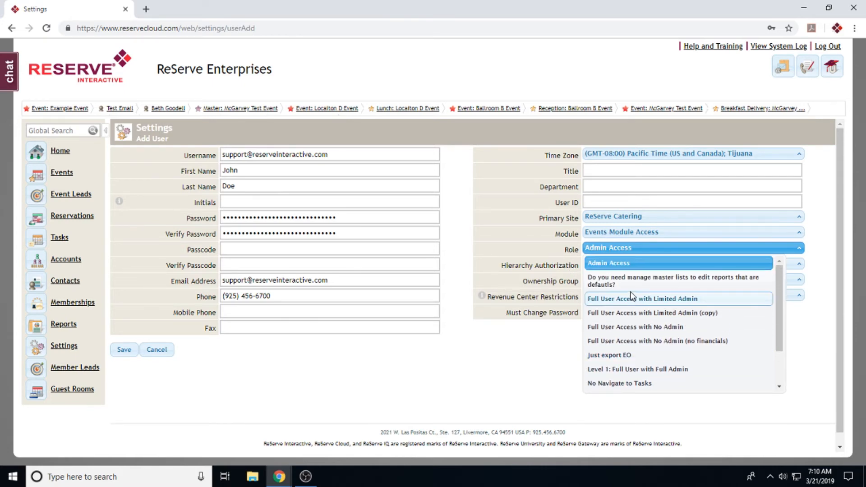
left_click(642, 299)
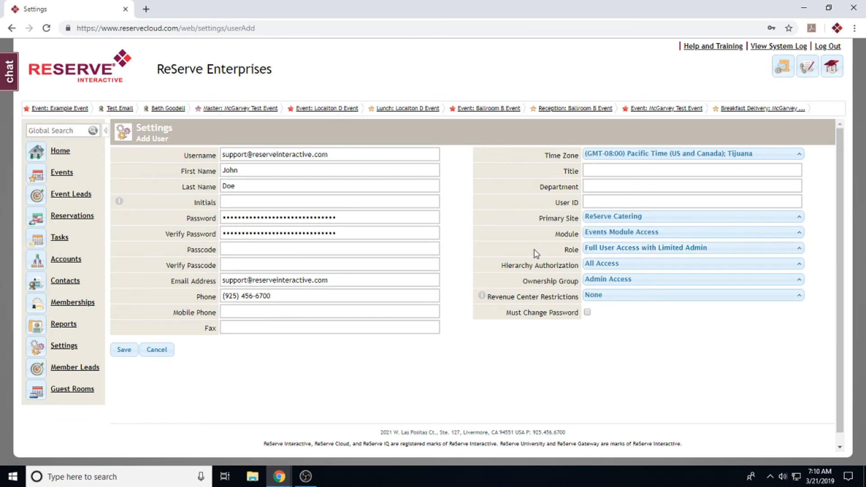
mouse_move(565, 275)
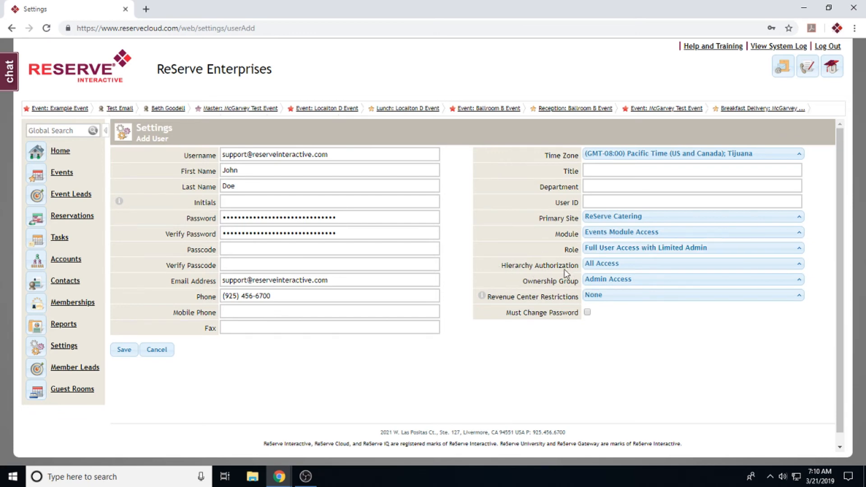
mouse_move(541, 270)
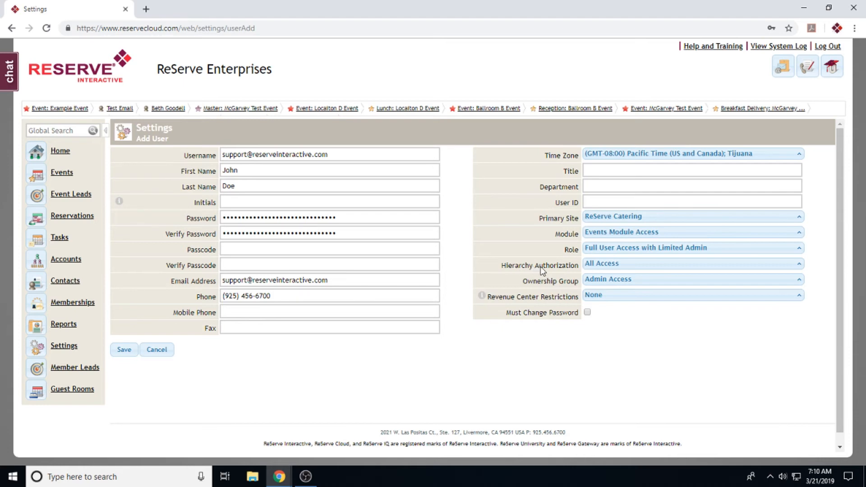
Pick Property Access from the Hierarchy Authorization dropdown
left_click(690, 263)
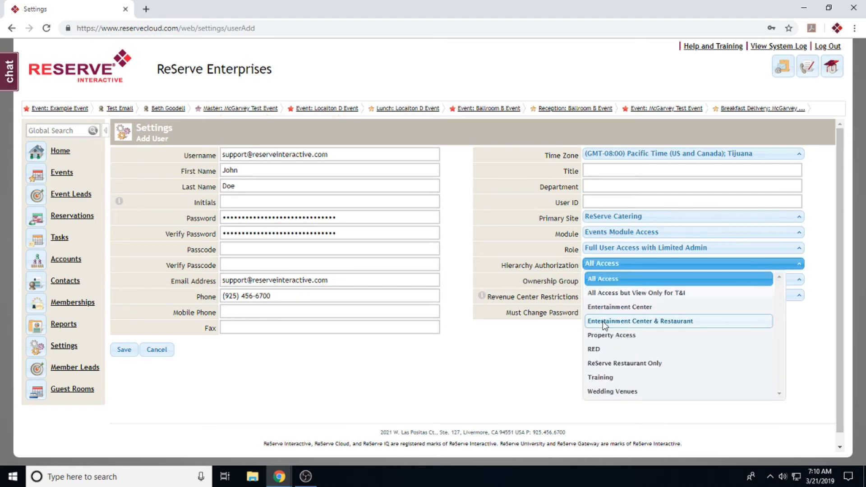
left_click(611, 334)
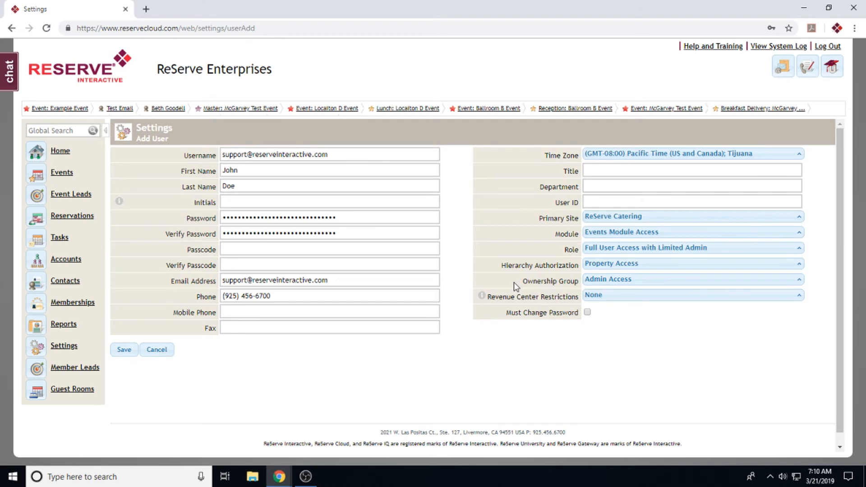
mouse_move(599, 288)
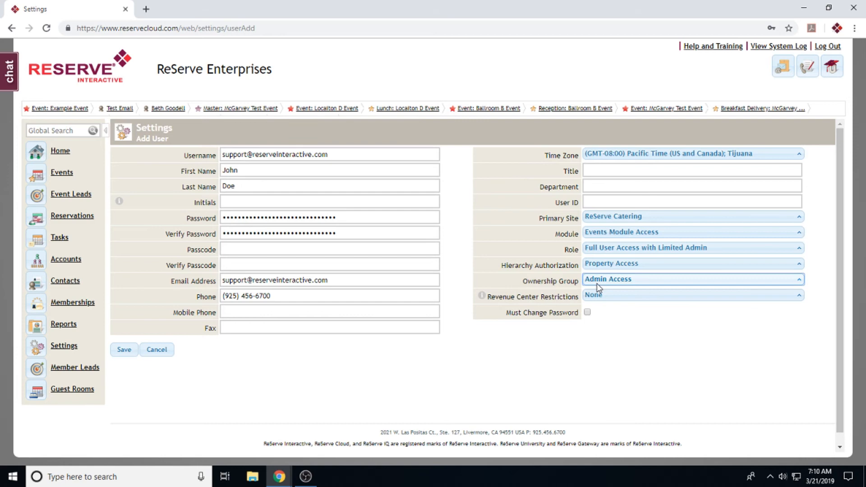
Choose Owner Only Access from the Ownership Group dropdown
left_click(691, 279)
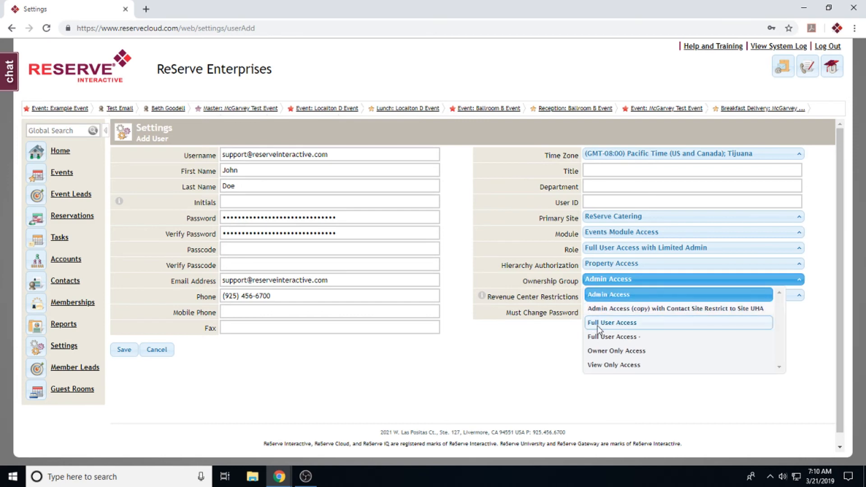
mouse_move(615, 351)
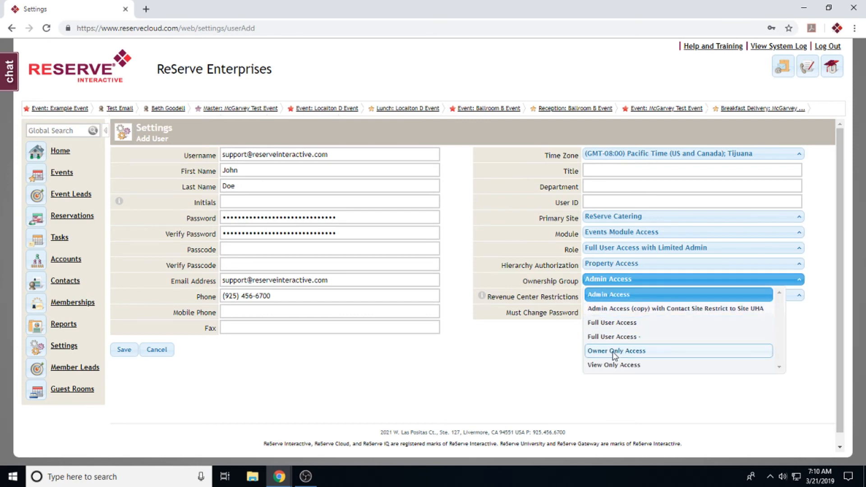
left_click(618, 351)
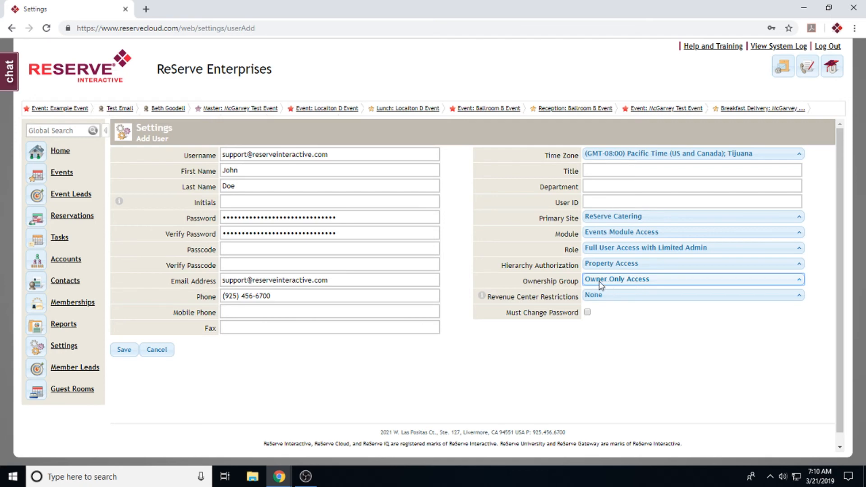
mouse_move(520, 288)
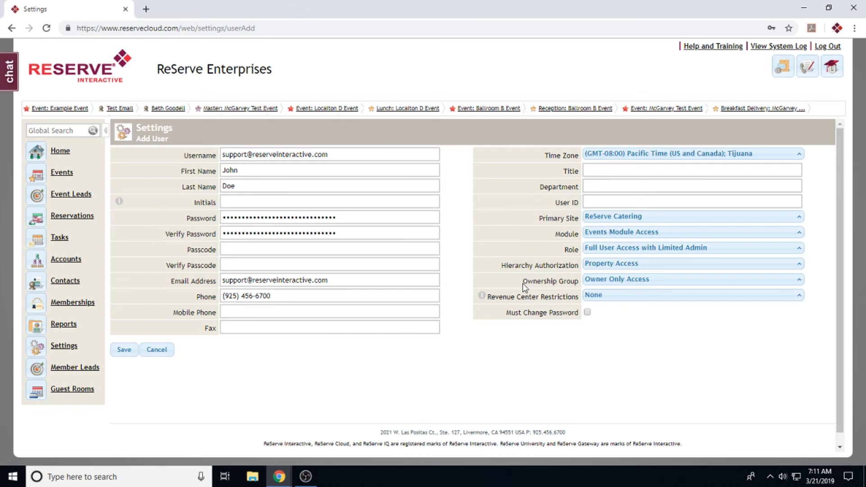
mouse_move(507, 317)
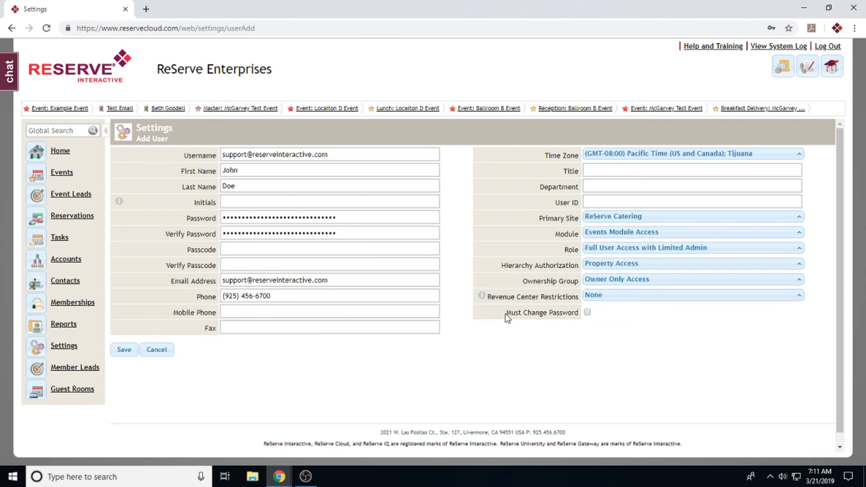
mouse_move(566, 315)
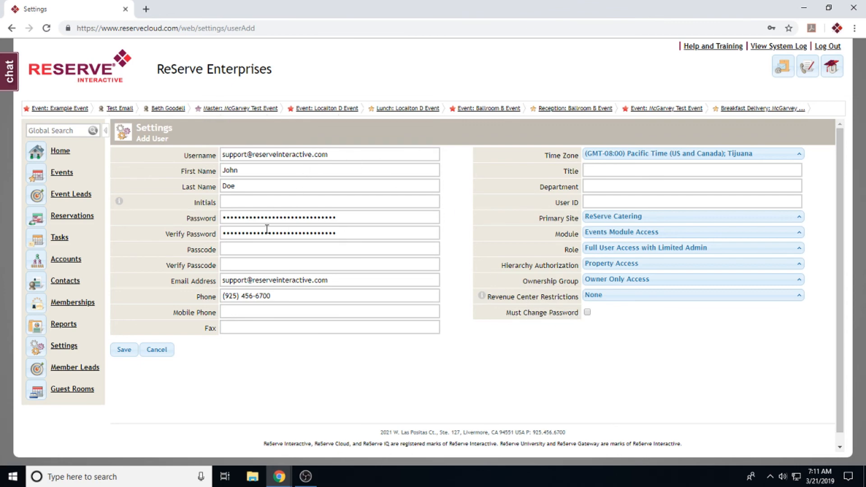
Tick Must Change Password for the new user
left_click(587, 312)
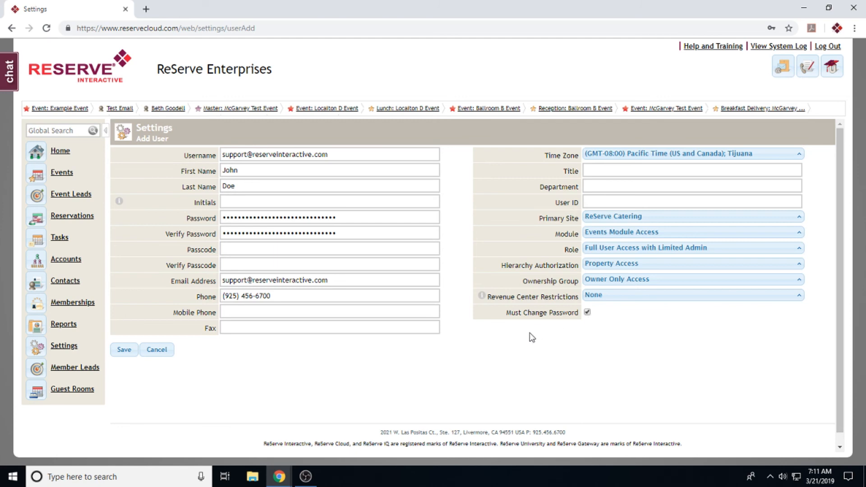
mouse_move(485, 345)
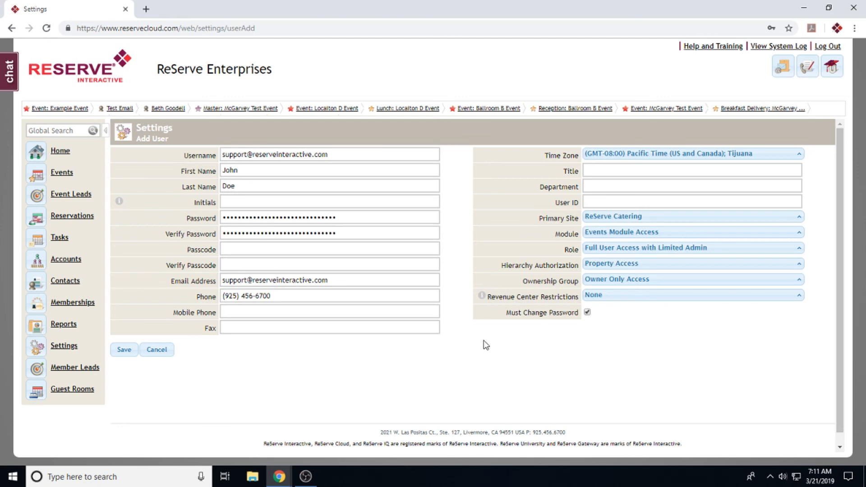
mouse_move(478, 334)
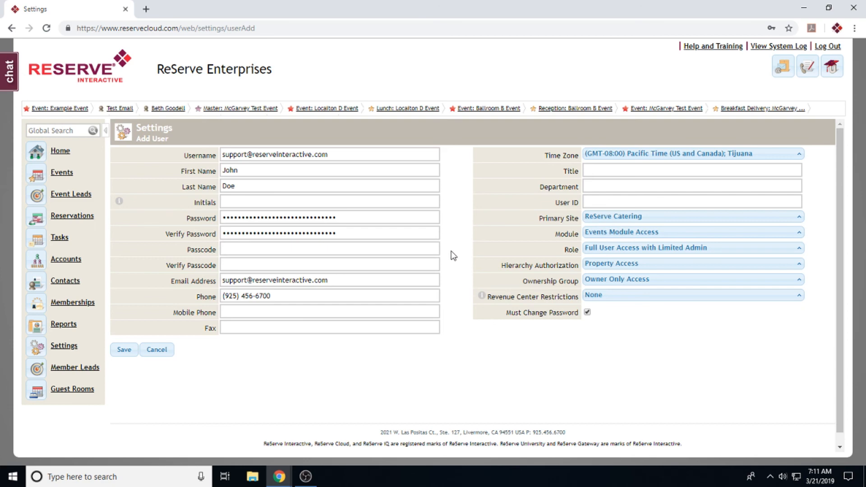
Save John Doe and return to the Manage Users list
left_click(124, 349)
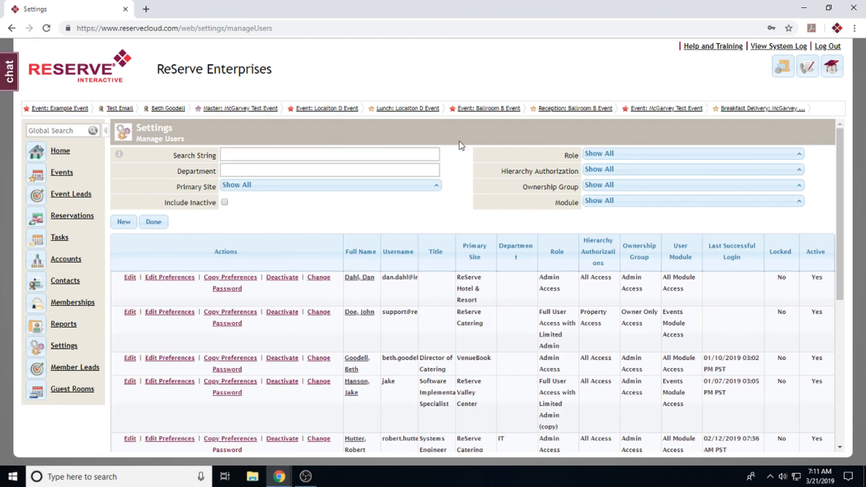
mouse_move(367, 208)
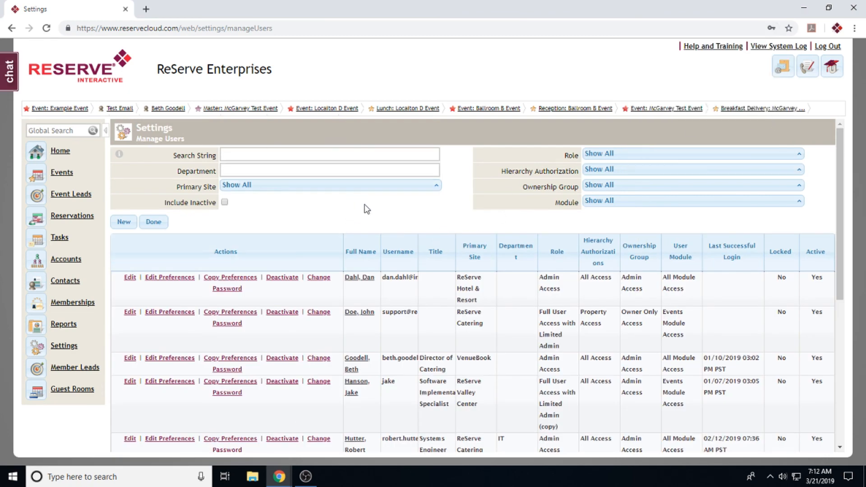
mouse_move(453, 207)
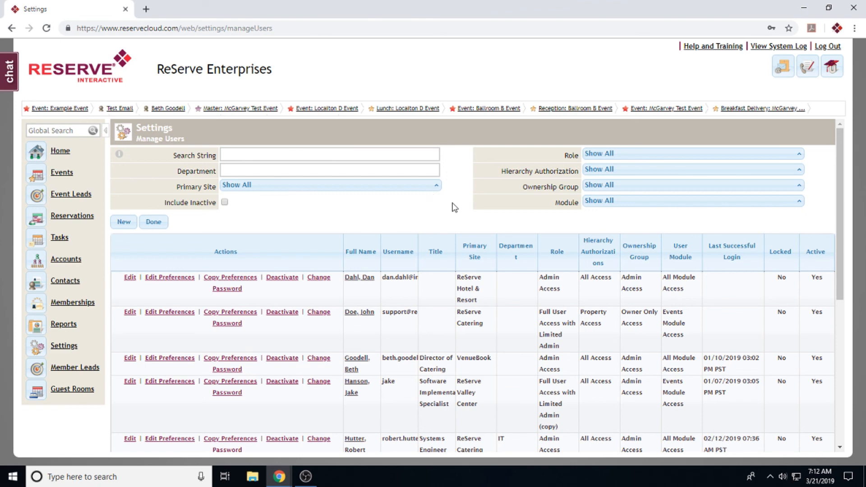